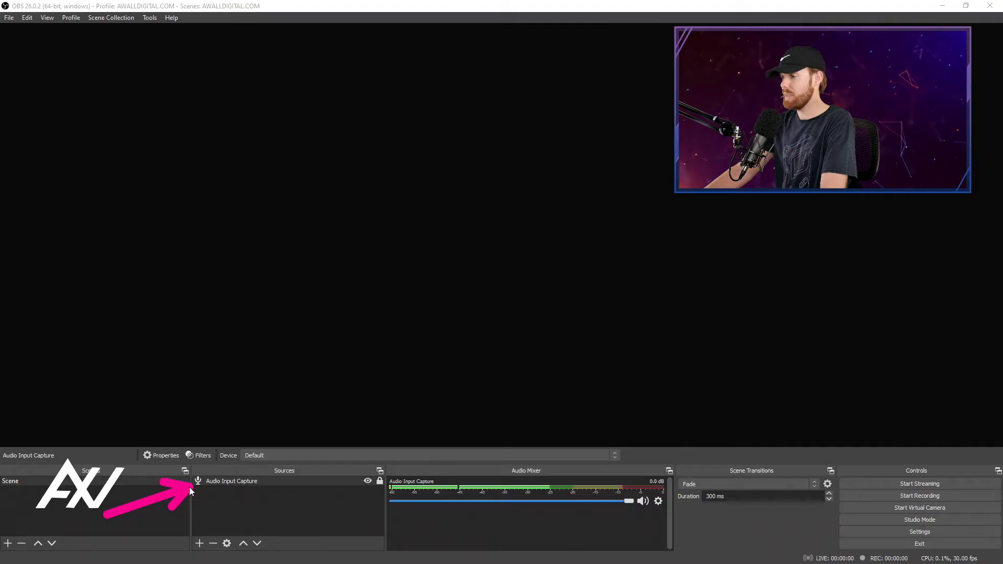
{"action": "mouse_move", "coordinate": [435, 529]}
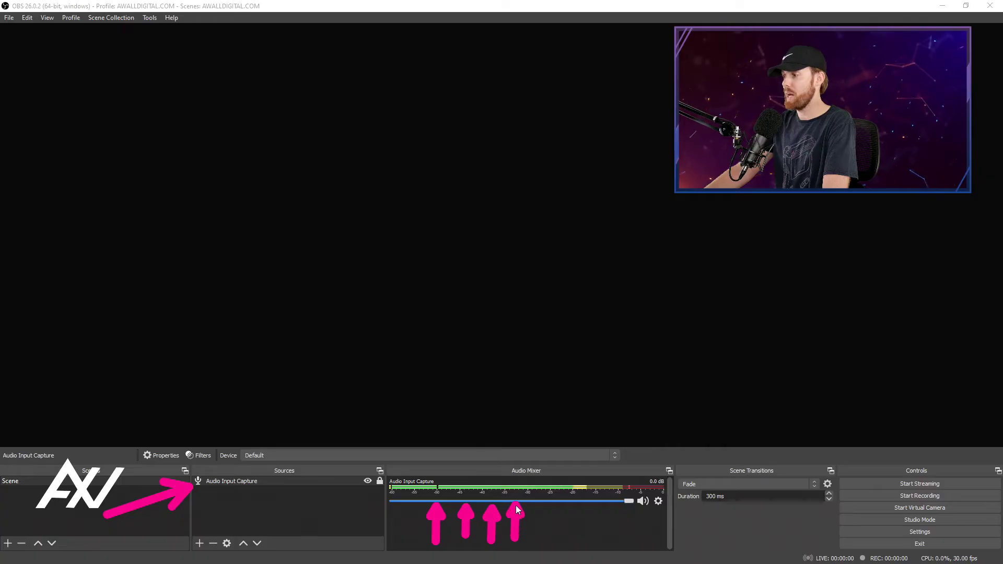
{"action": "mouse_move", "coordinate": [547, 536]}
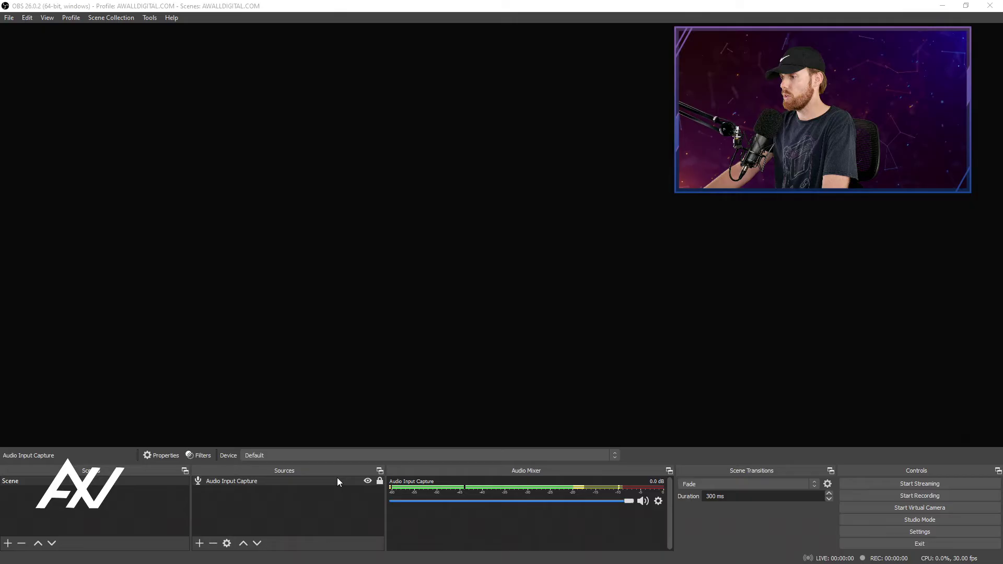
Step: Add a filter named Noise Gate to the Audio Input Capture source
{"action": "left_click", "coordinate": [203, 455]}
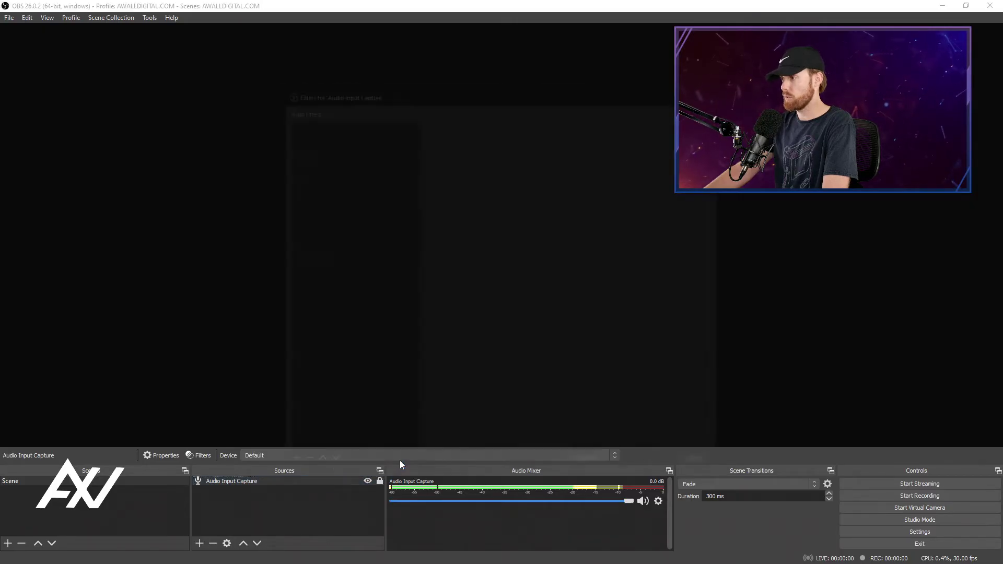
{"action": "left_click", "coordinate": [202, 456]}
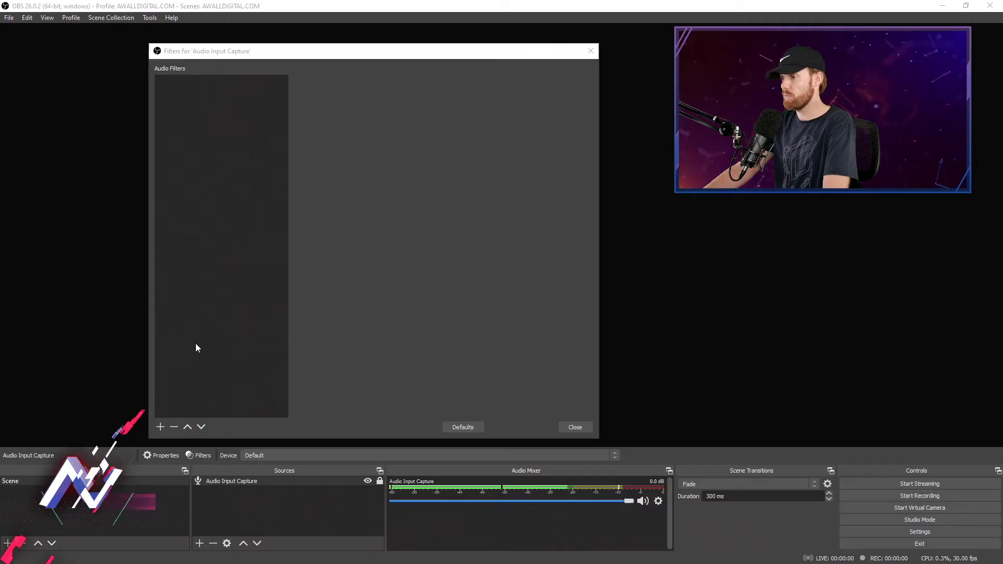
{"action": "mouse_move", "coordinate": [995, 231]}
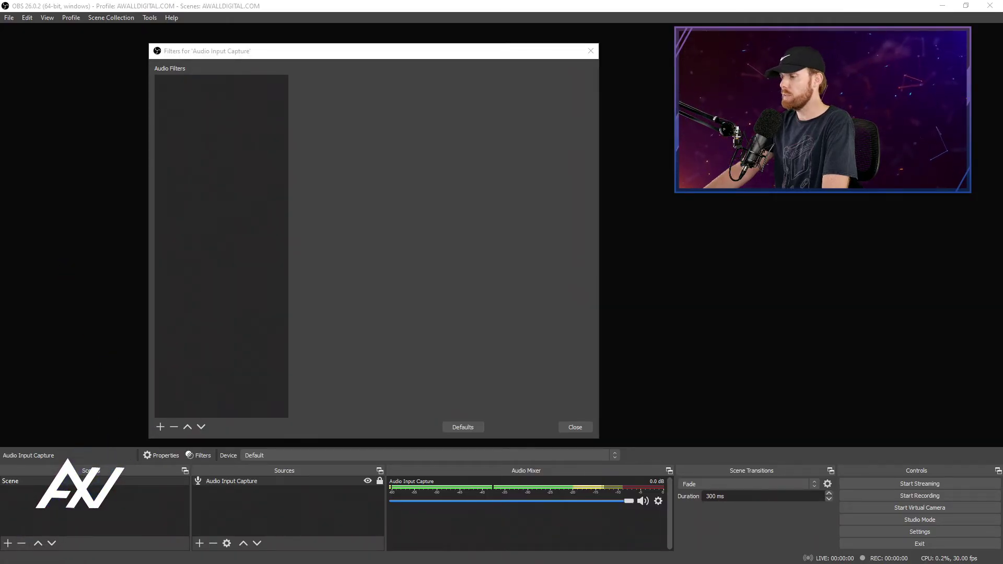
{"action": "left_click", "coordinate": [160, 427]}
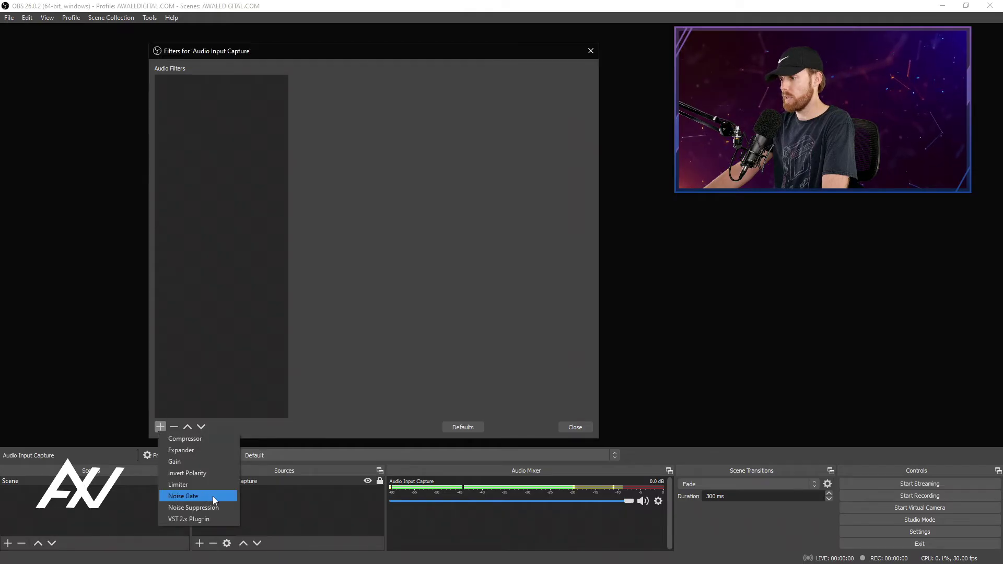
{"action": "left_click", "coordinate": [184, 496]}
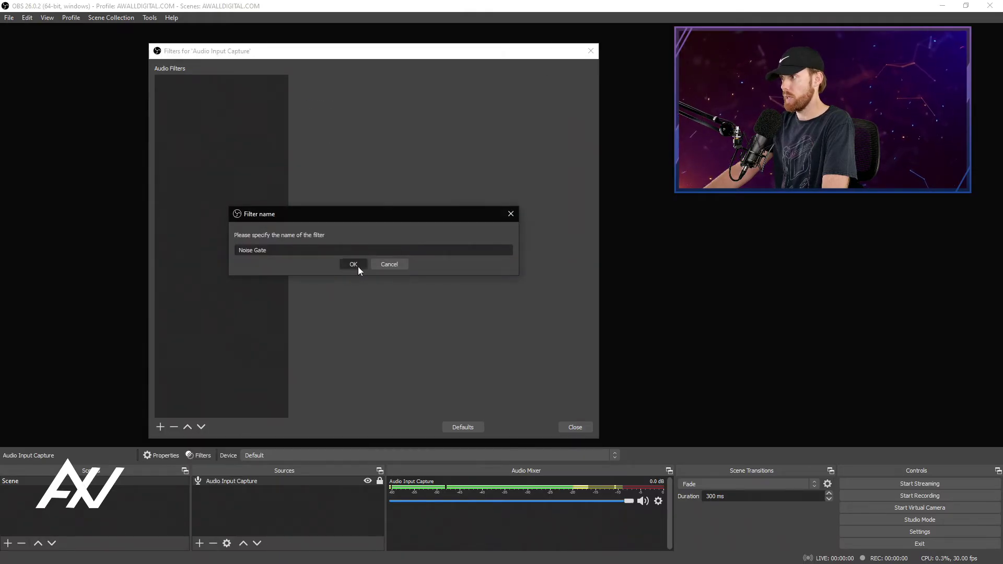
{"action": "left_click", "coordinate": [353, 265]}
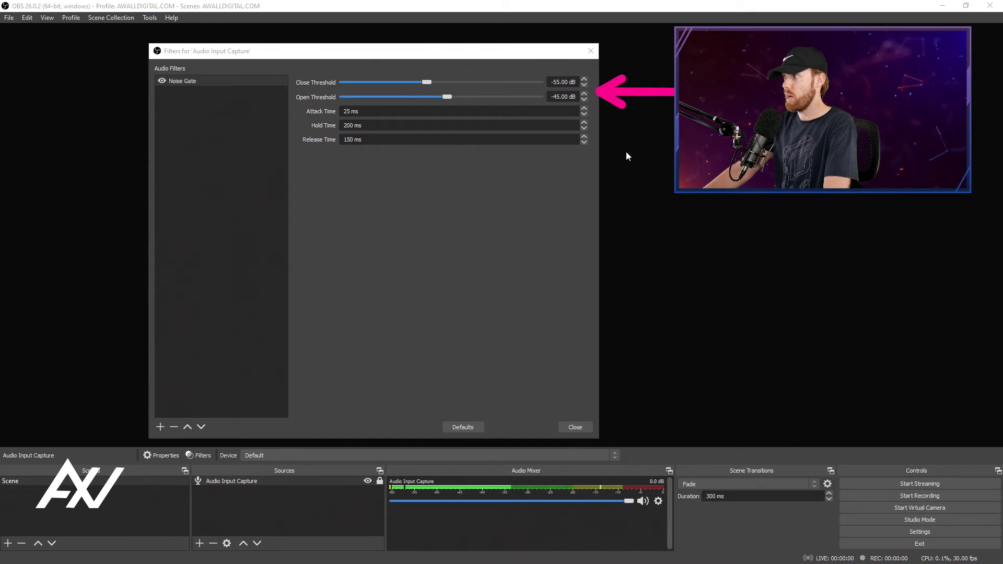
{"action": "mouse_move", "coordinate": [630, 190]}
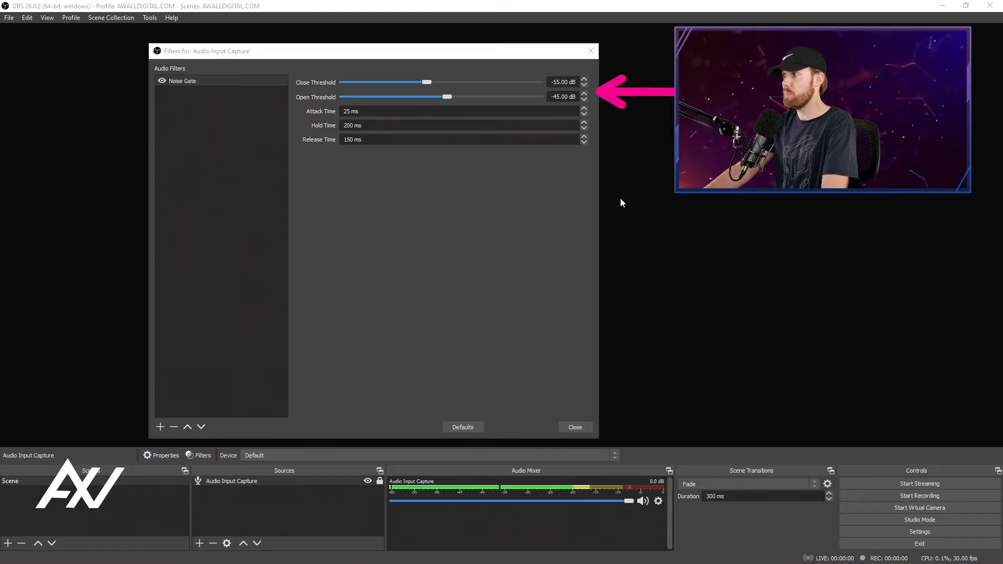
{"action": "mouse_move", "coordinate": [613, 221]}
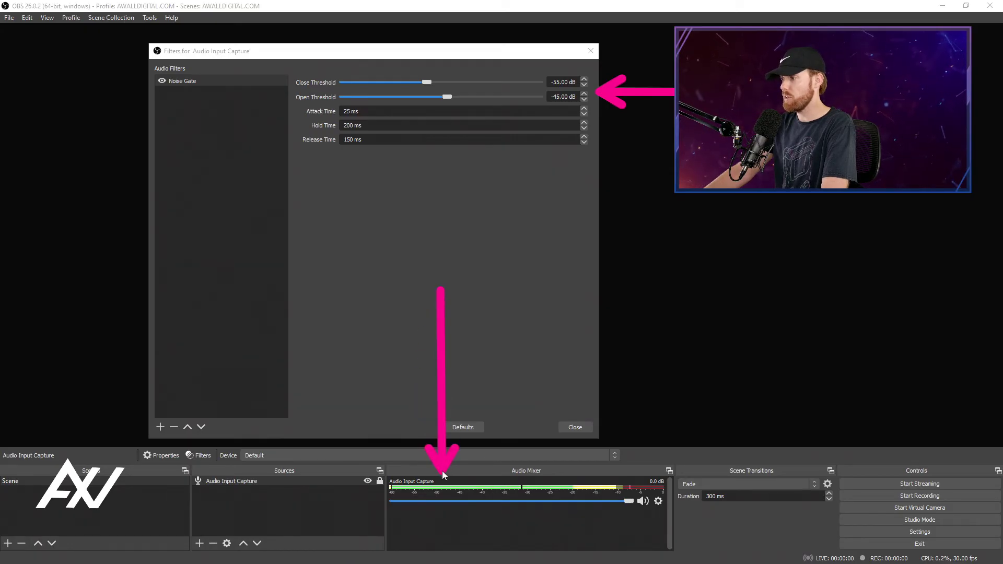
{"action": "mouse_move", "coordinate": [704, 239]}
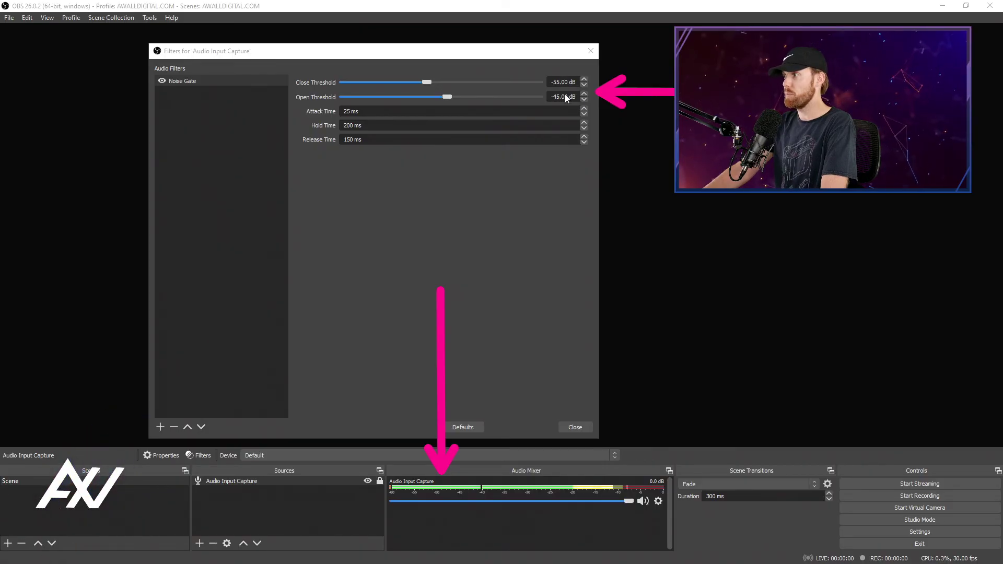
{"action": "mouse_move", "coordinate": [581, 206]}
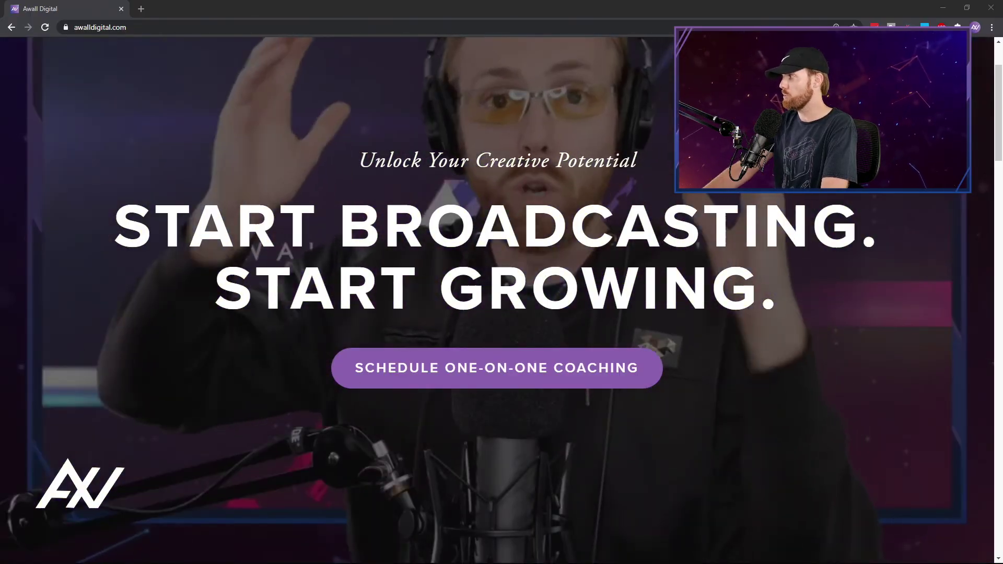
Step: Book the 9:00pm one-on-one coaching slot on the 22nd, then scroll back up
{"action": "left_click", "coordinate": [496, 367]}
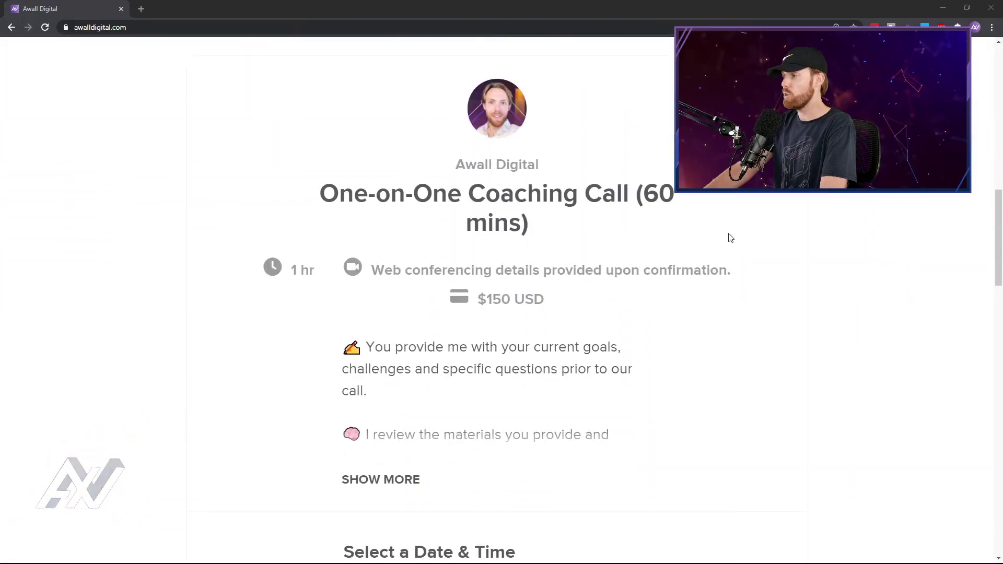
{"action": "scroll", "scroll_direction": "down", "scroll_amount": 3}
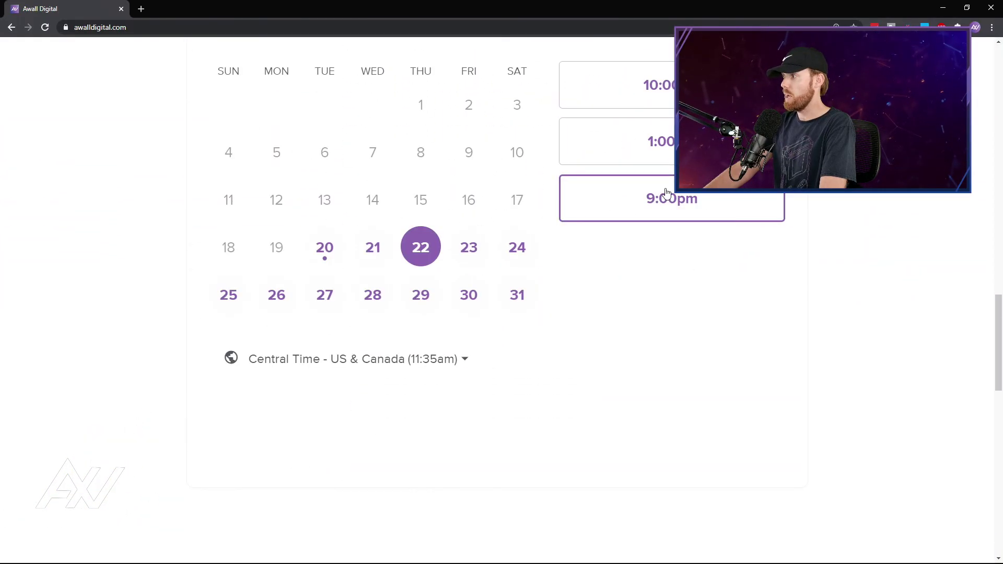
{"action": "left_click", "coordinate": [670, 198]}
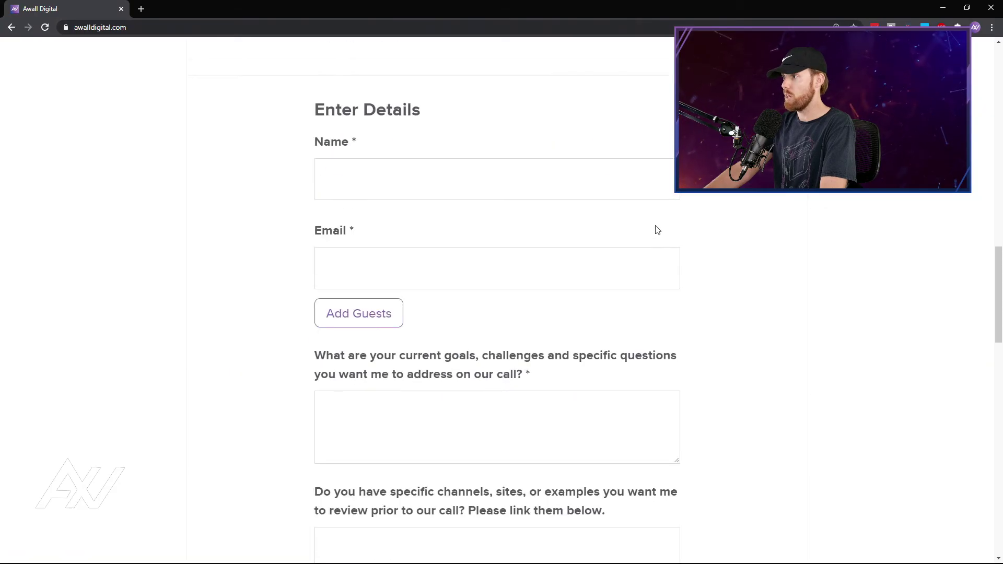
{"action": "scroll", "scroll_direction": "down", "scroll_amount": 3}
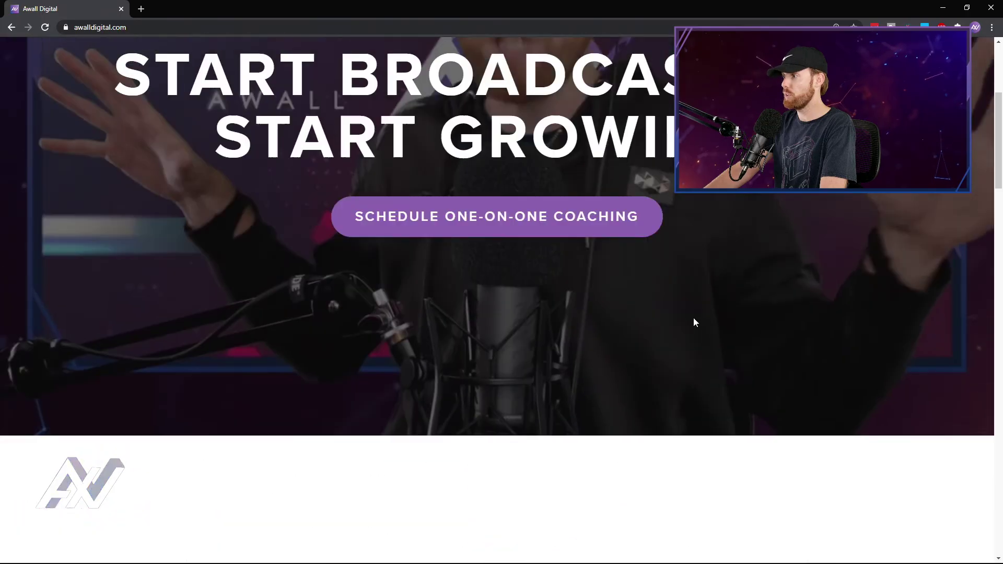
{"action": "scroll", "scroll_direction": "up", "scroll_amount": 3}
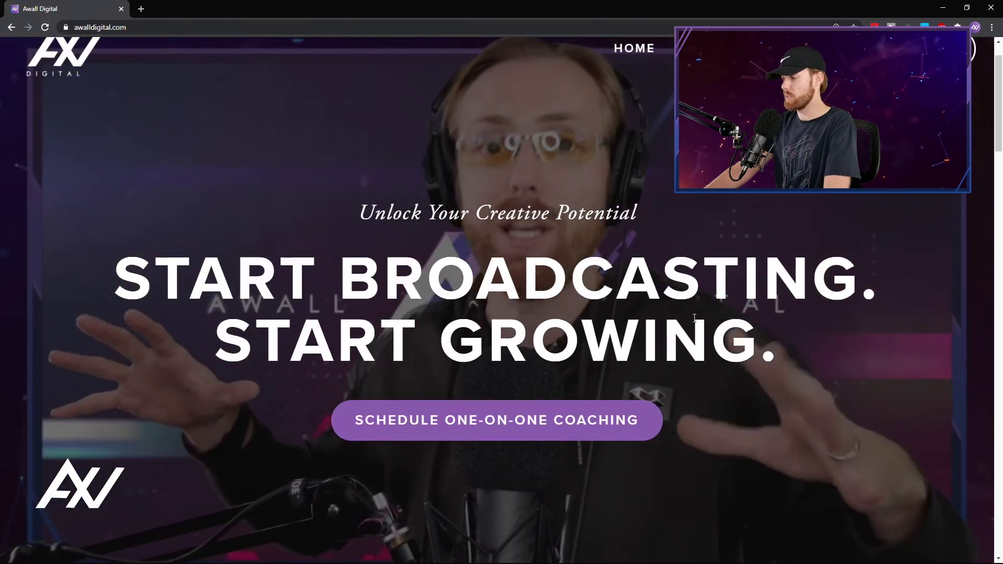